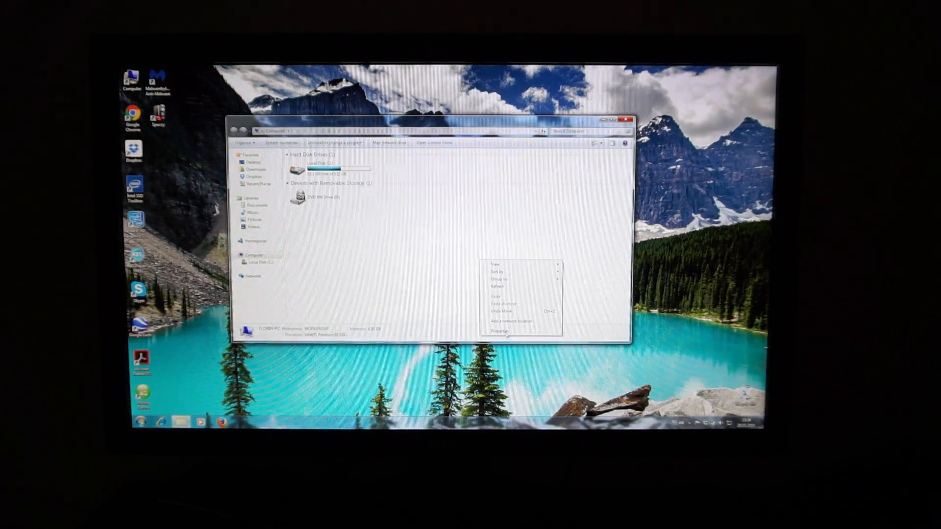
Show the computer's System properties (Windows 7 Ultimate, Pentium 3558U, 4 GB RAM, 64-bit)
click(501, 331)
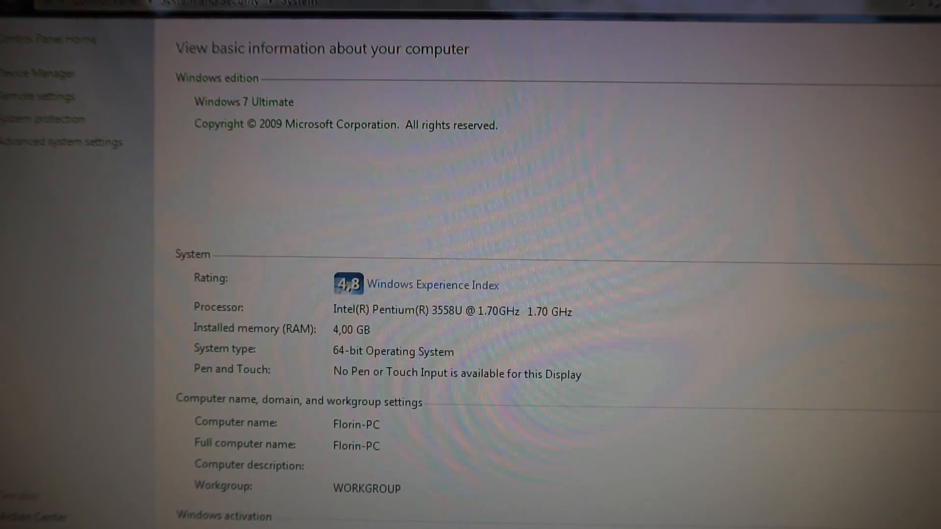
scroll(down, 3)
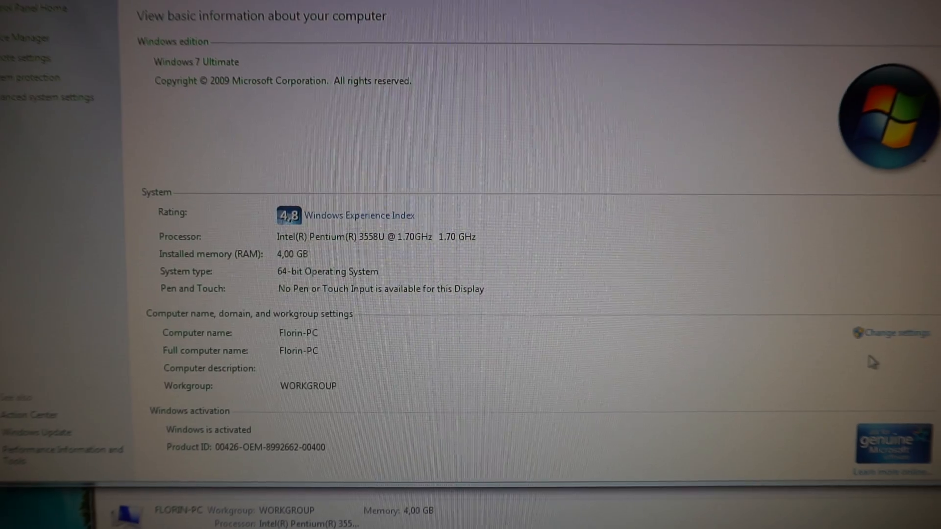
scroll(down, 3)
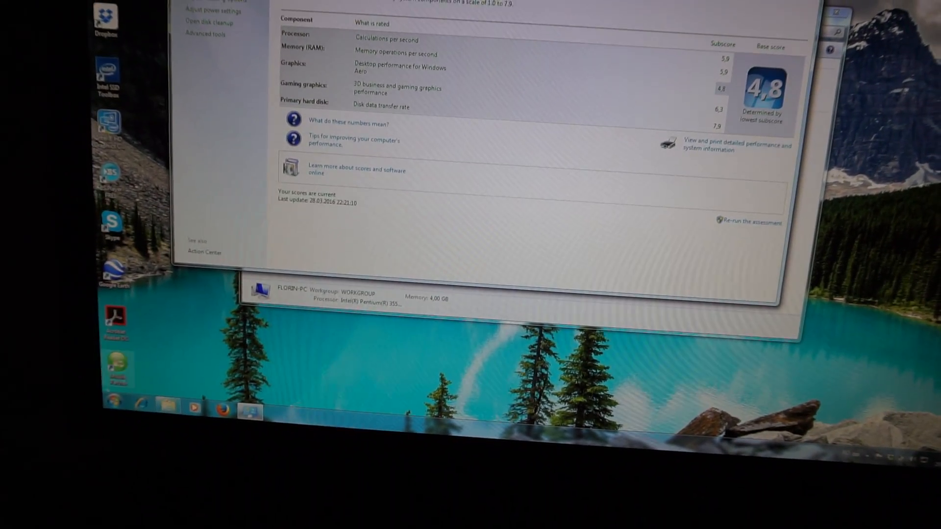
Shut down the computer from the Start menu so the 8 GB RAM module can be installed
click(110, 417)
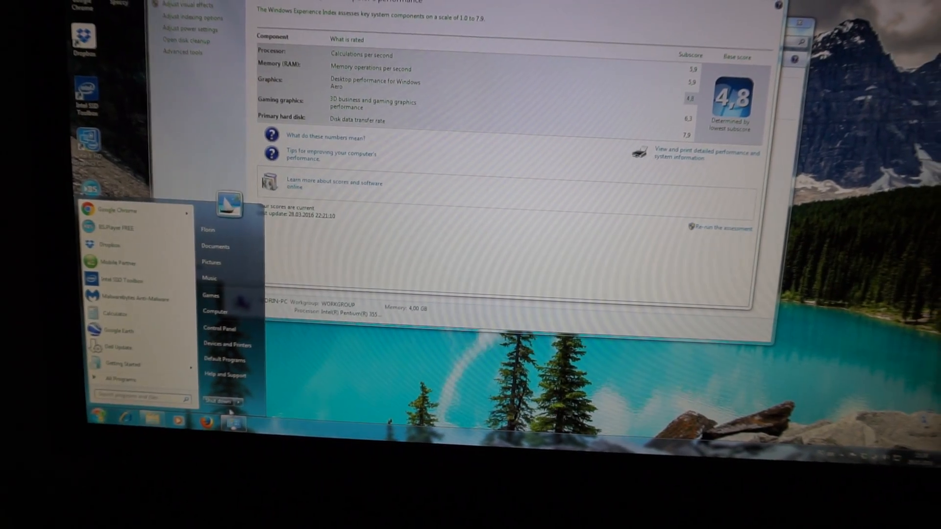
click(240, 408)
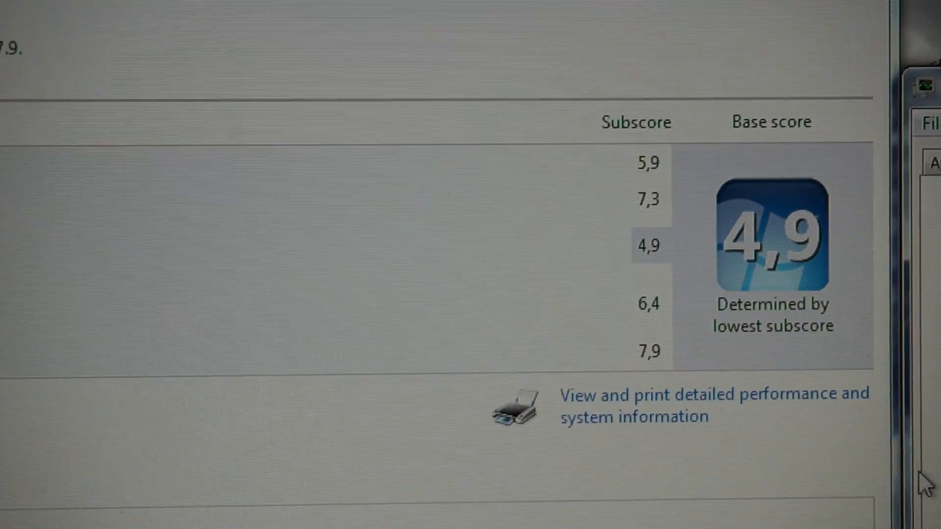
scroll(down, 3)
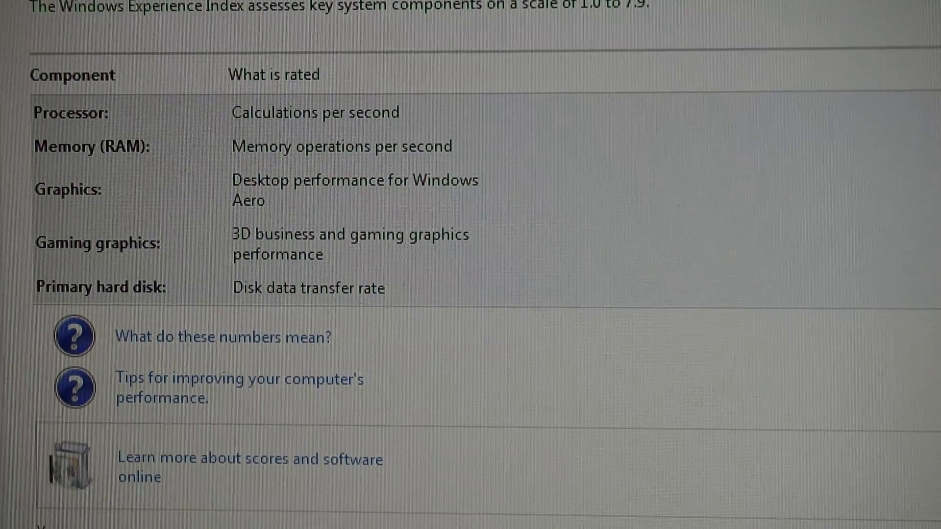
scroll(down, 3)
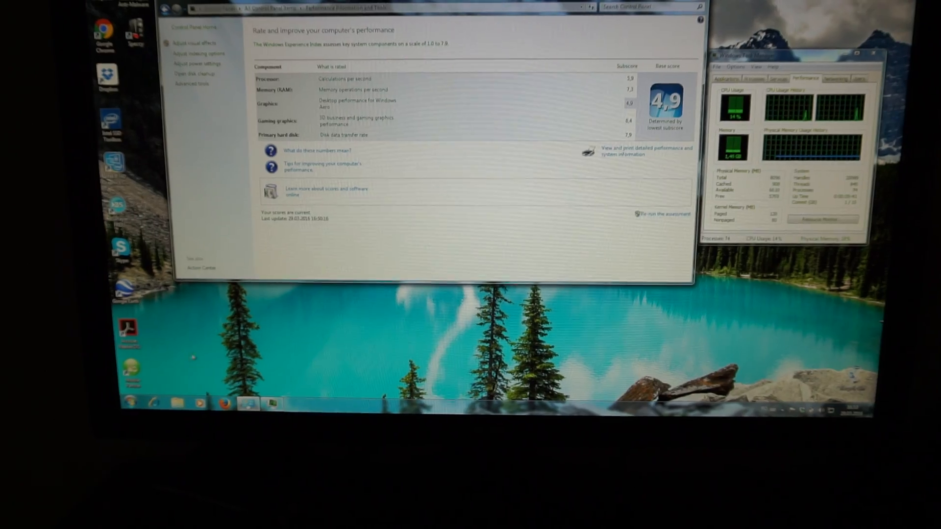
Restart the computer from the Start menu and return to the empty desktop with Start open
click(138, 402)
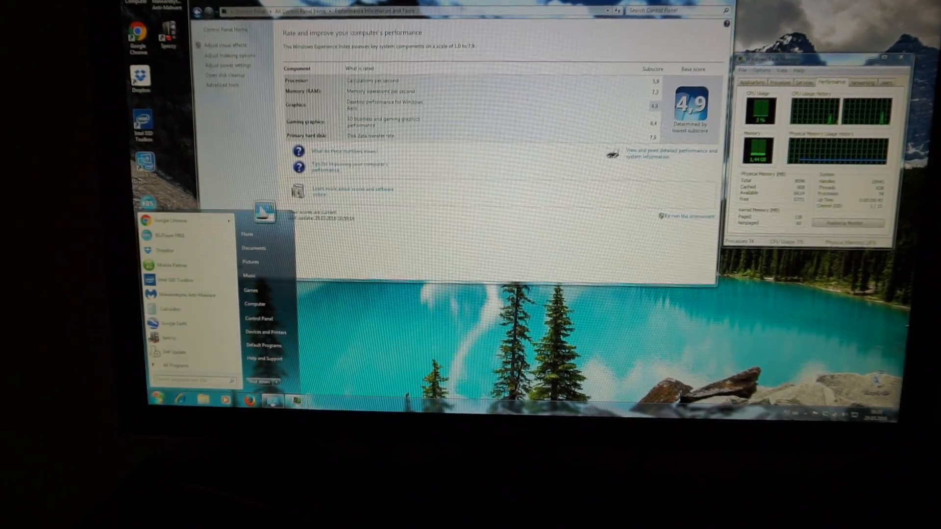
click(277, 381)
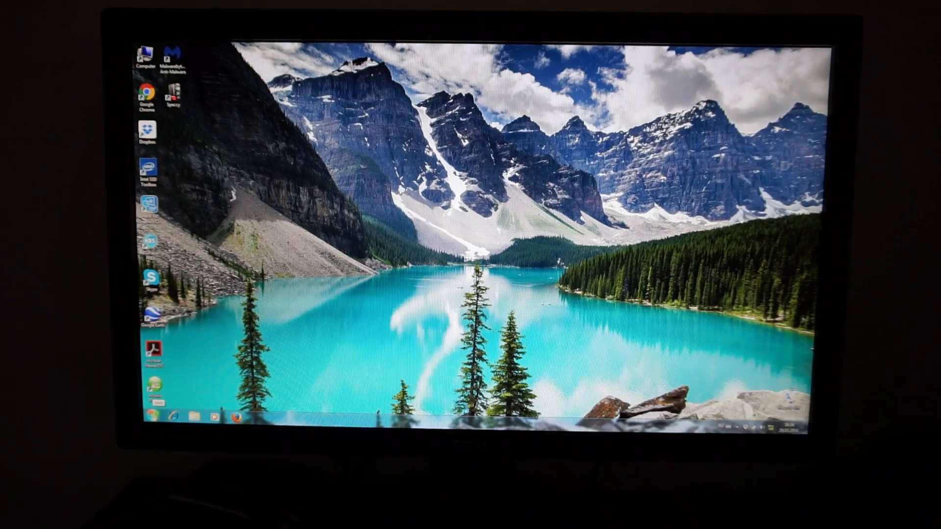
click(150, 415)
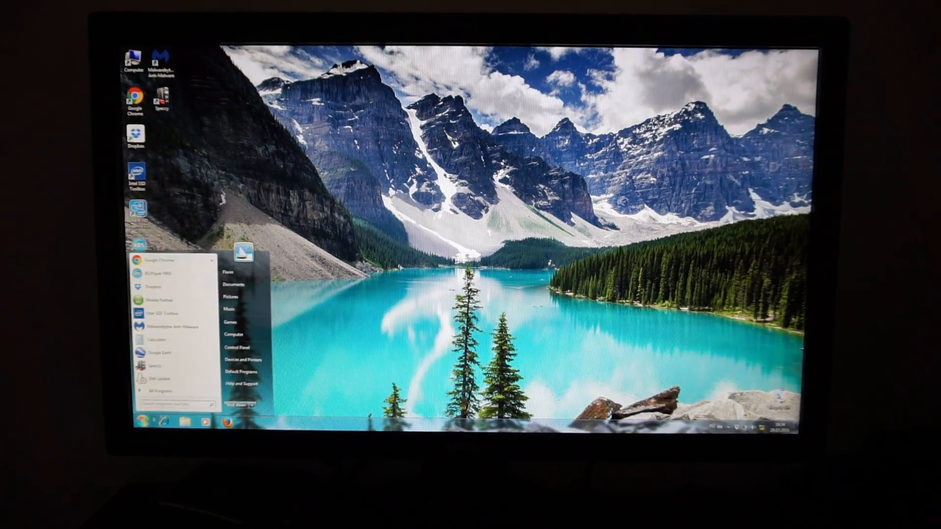